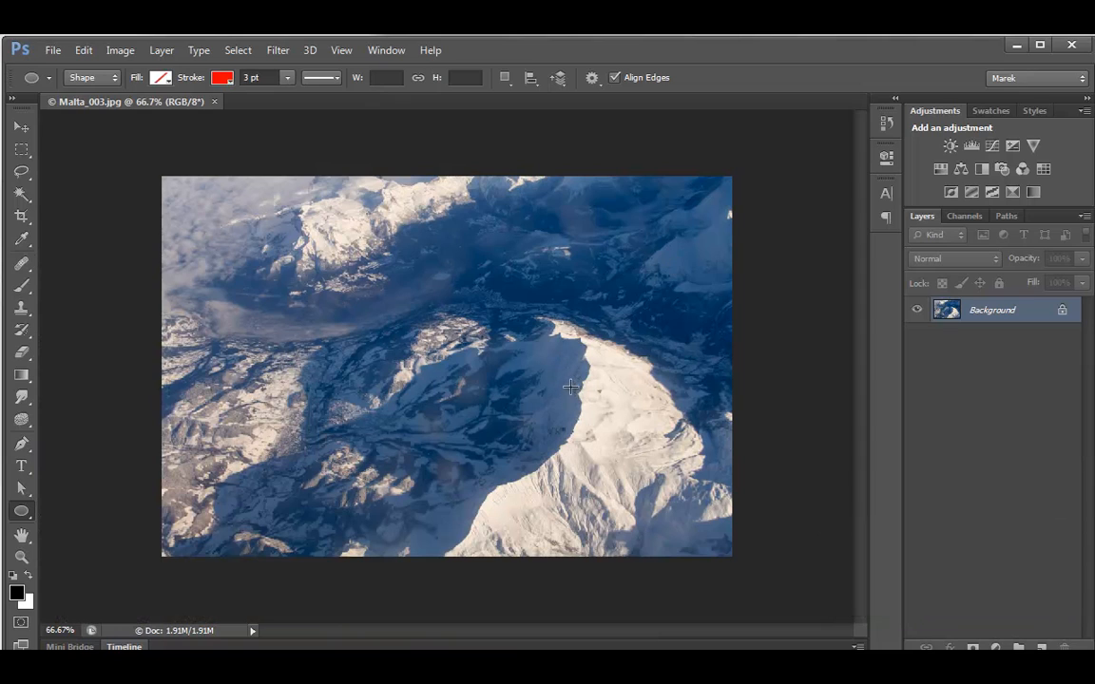
{"action": "mouse_move", "coordinate": [597, 370]}
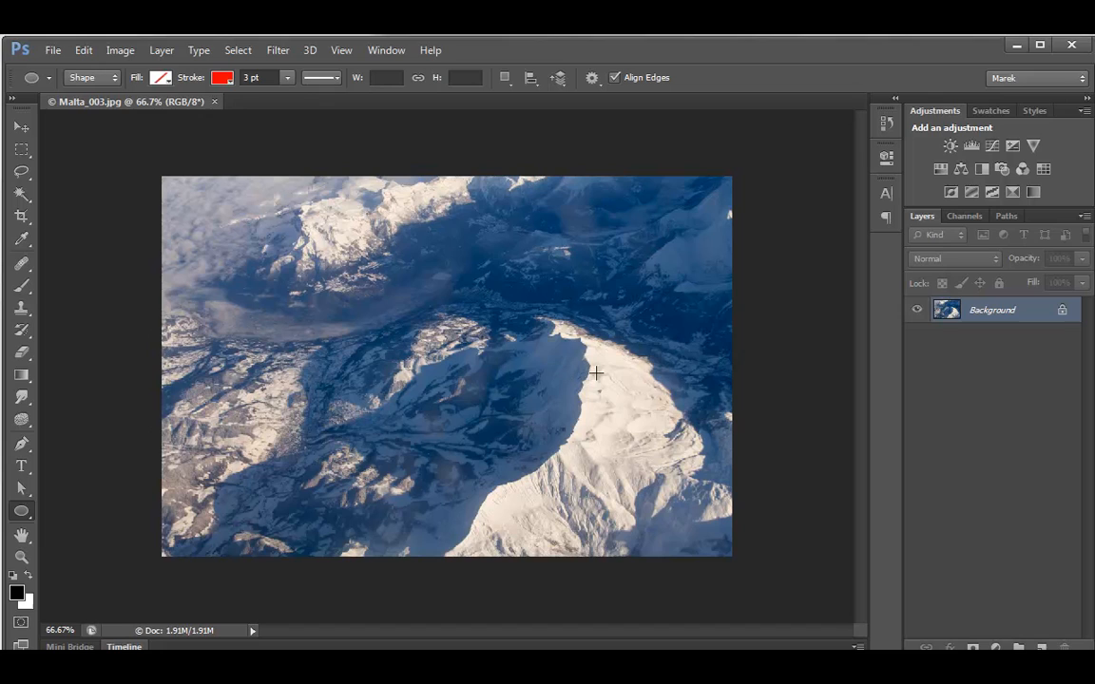
{"action": "mouse_move", "coordinate": [741, 330]}
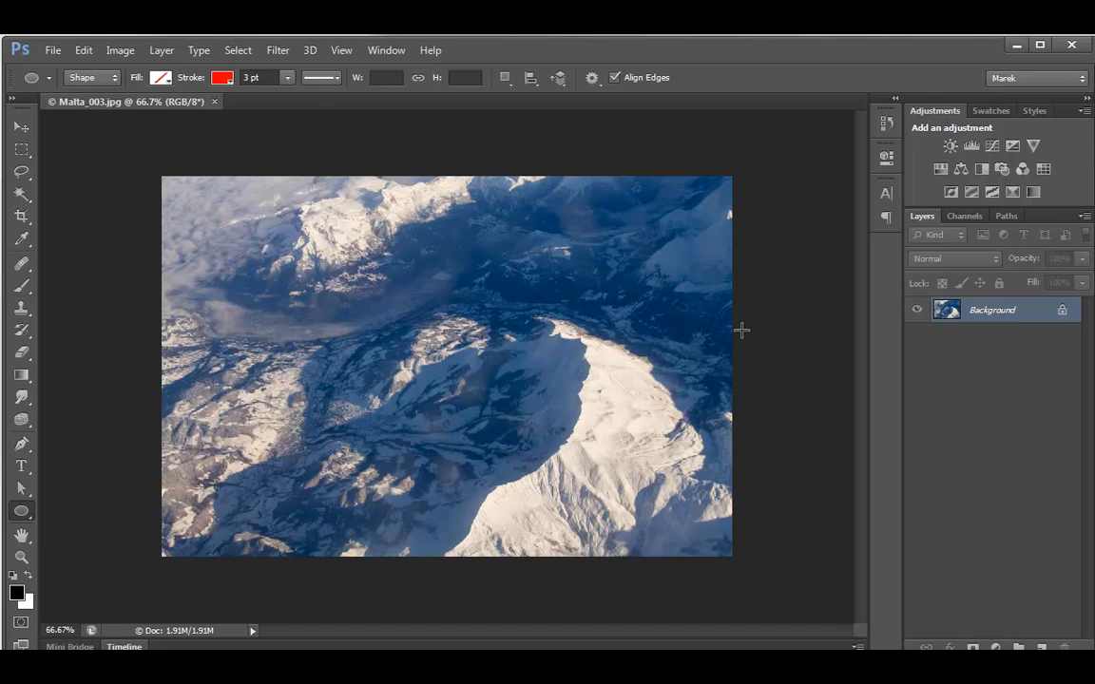
{"action": "mouse_move", "coordinate": [753, 352]}
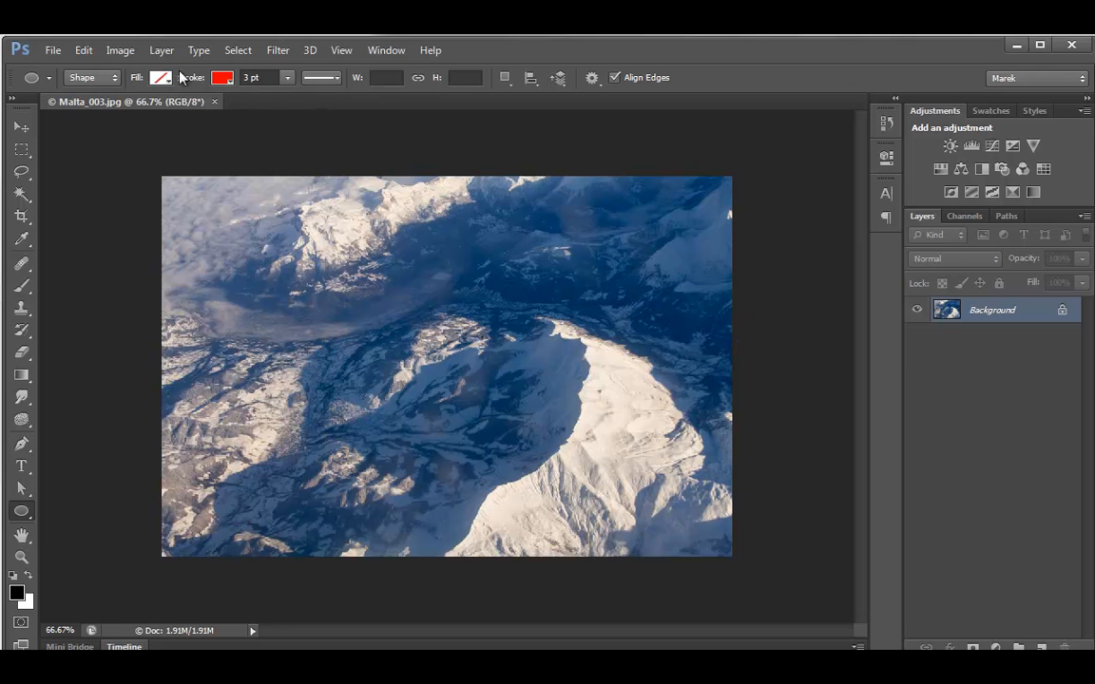
Desaturate the mountain photo via Image > Adjustments, keeping RGB mode.
{"action": "left_click", "coordinate": [120, 49]}
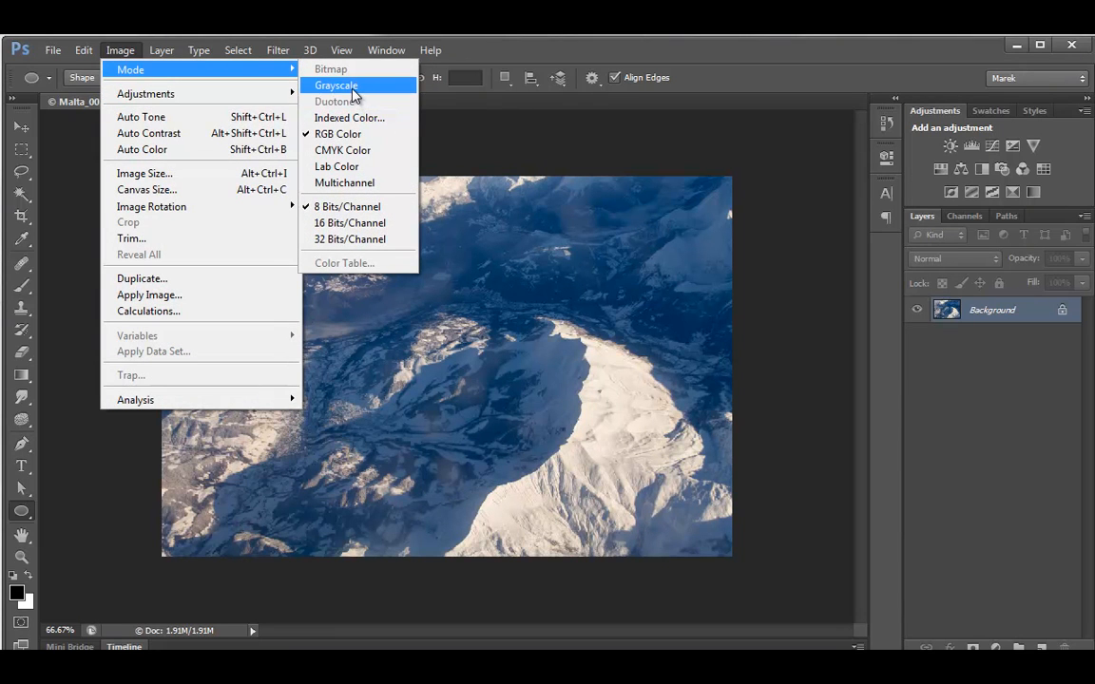
{"action": "mouse_move", "coordinate": [145, 93]}
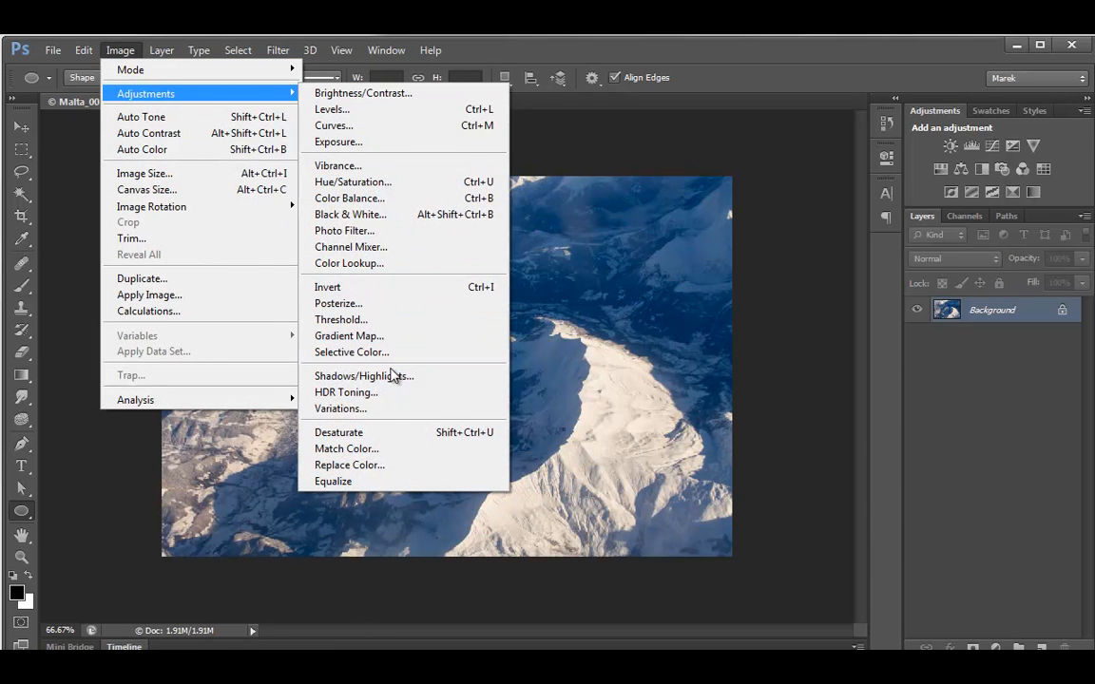
{"action": "mouse_move", "coordinate": [338, 434]}
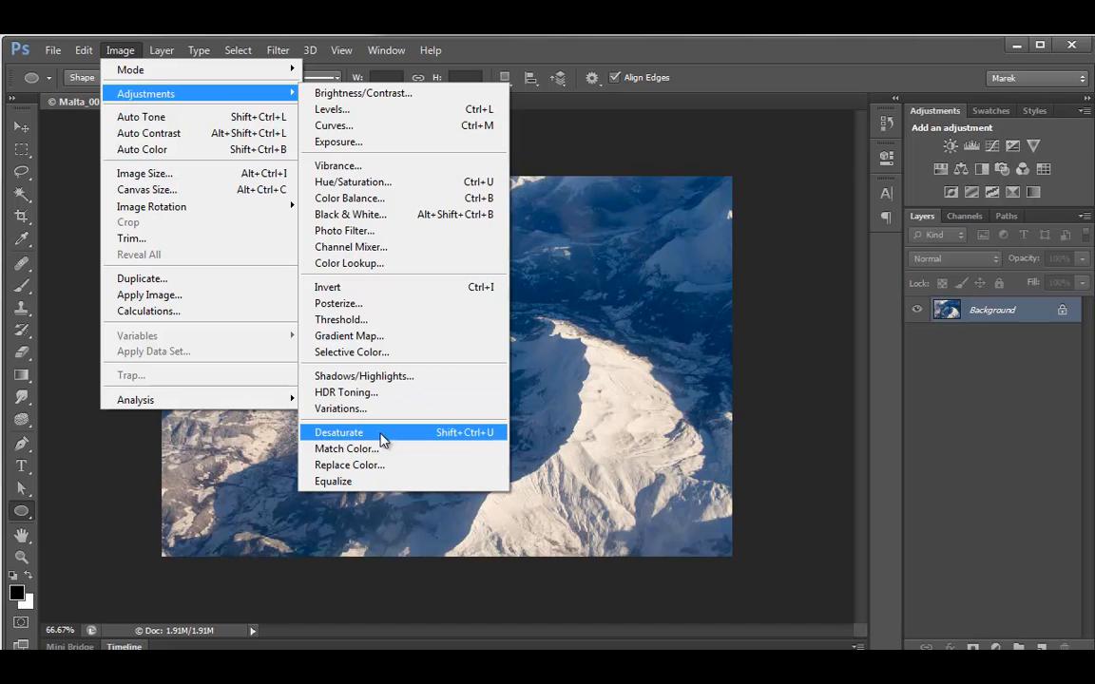
{"action": "mouse_move", "coordinate": [369, 436]}
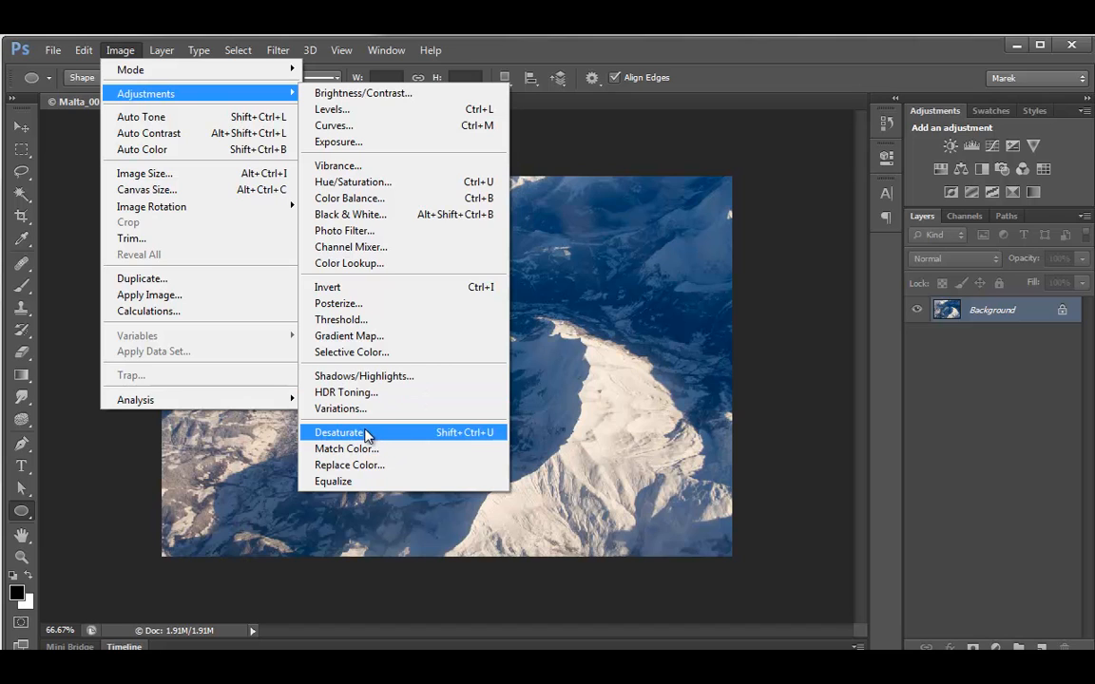
{"action": "mouse_move", "coordinate": [369, 409]}
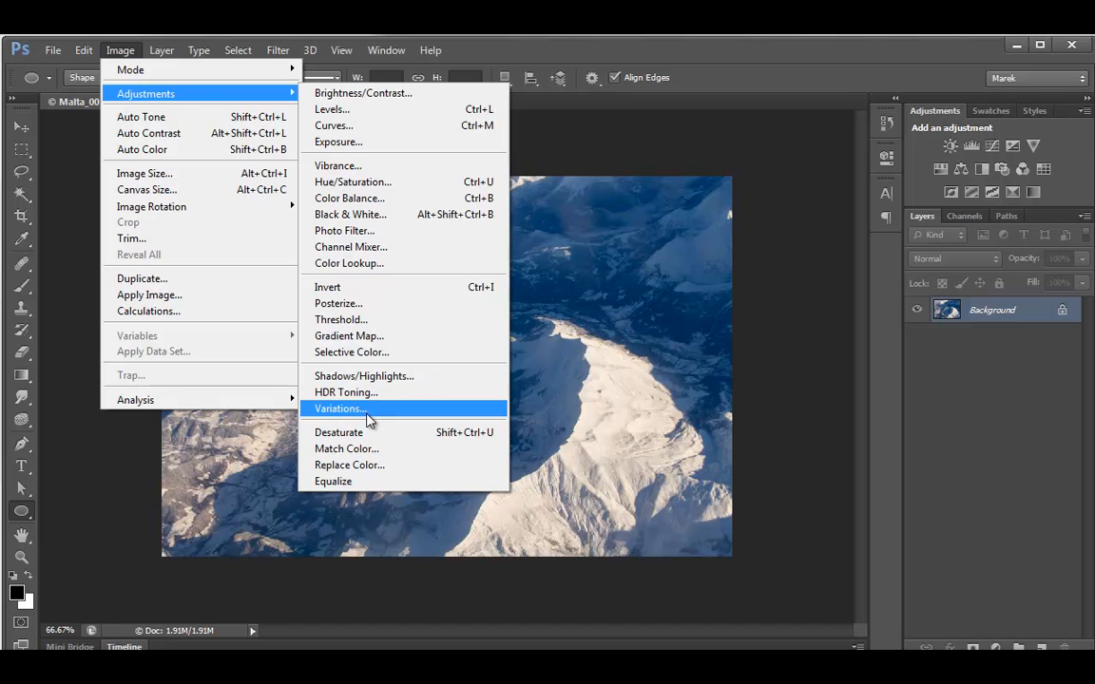
{"action": "mouse_move", "coordinate": [338, 434]}
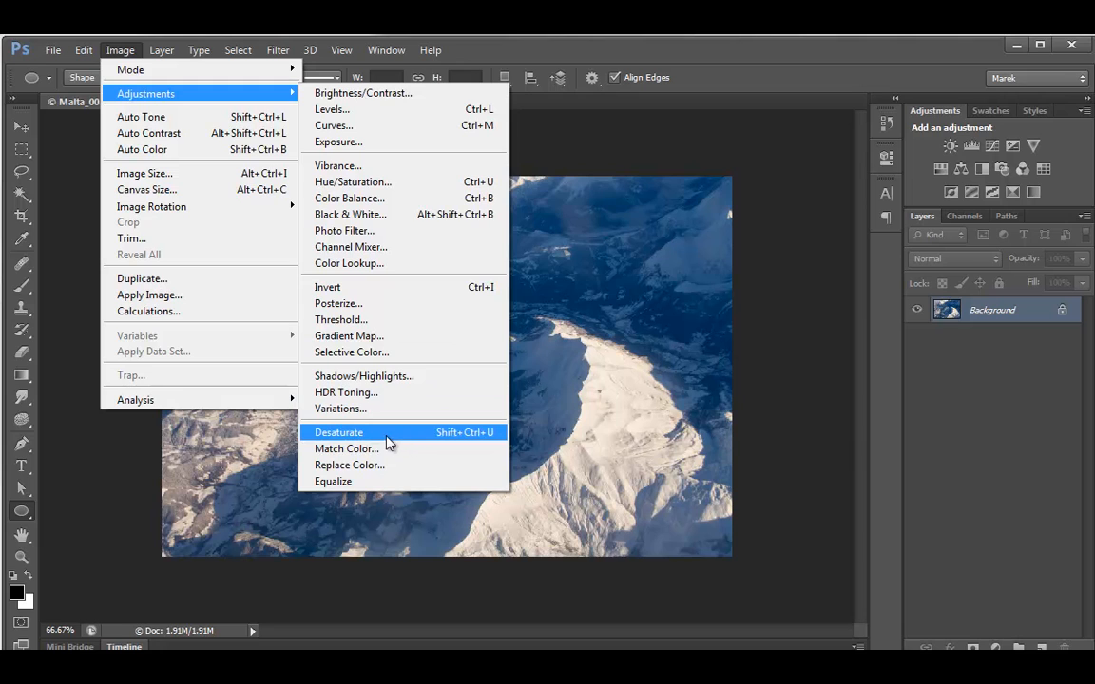
{"action": "left_click", "coordinate": [339, 433]}
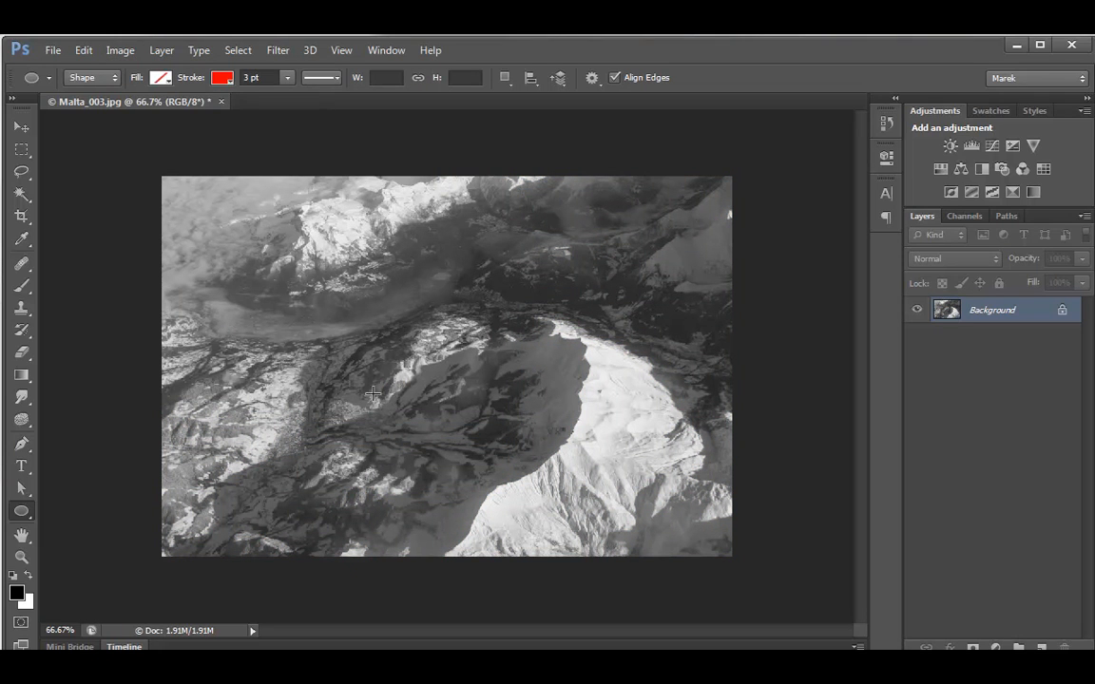
{"action": "mouse_move", "coordinate": [420, 391]}
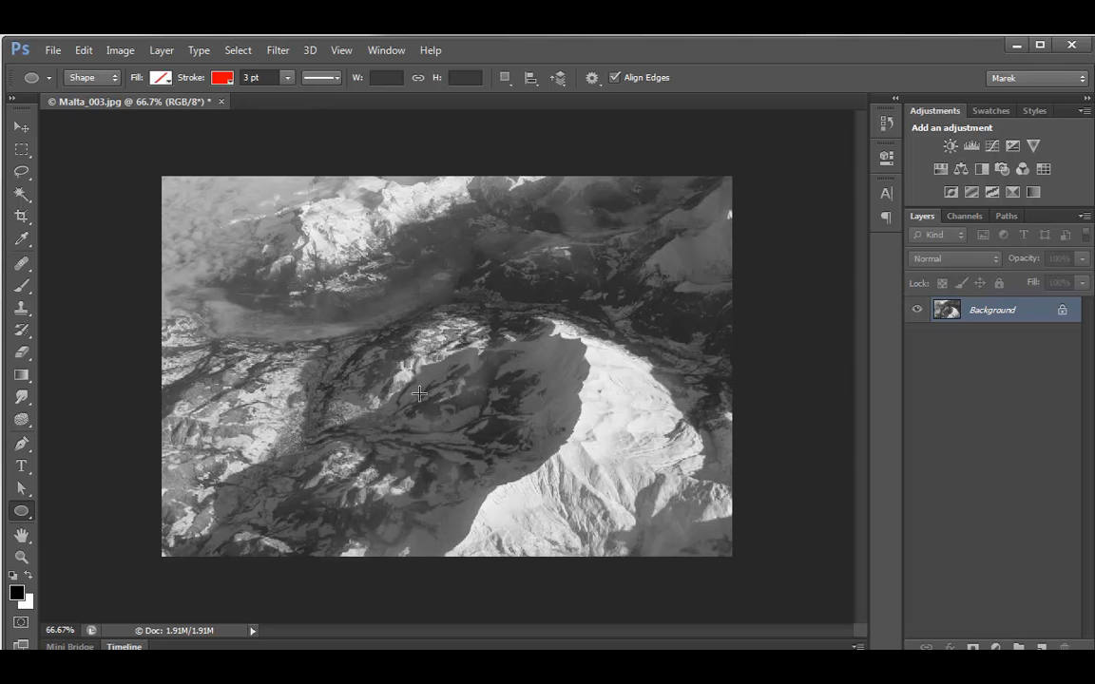
Undo the desaturation and browse the Image adjustments without applying Black & White.
{"action": "left_click", "coordinate": [84, 49]}
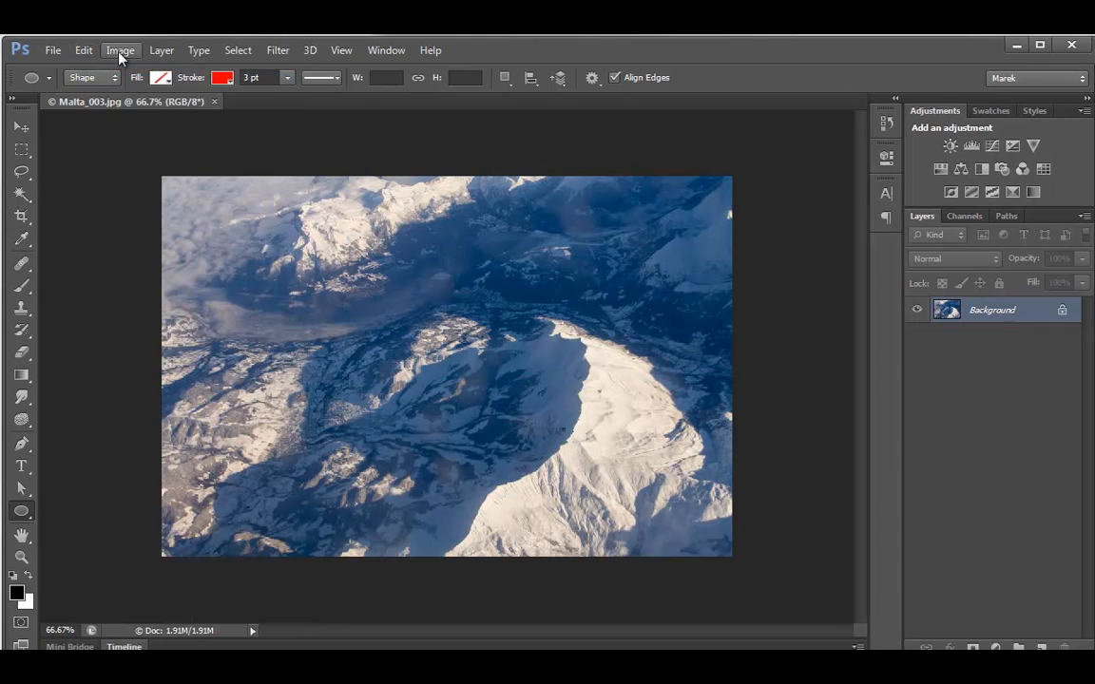
{"action": "left_click", "coordinate": [120, 50]}
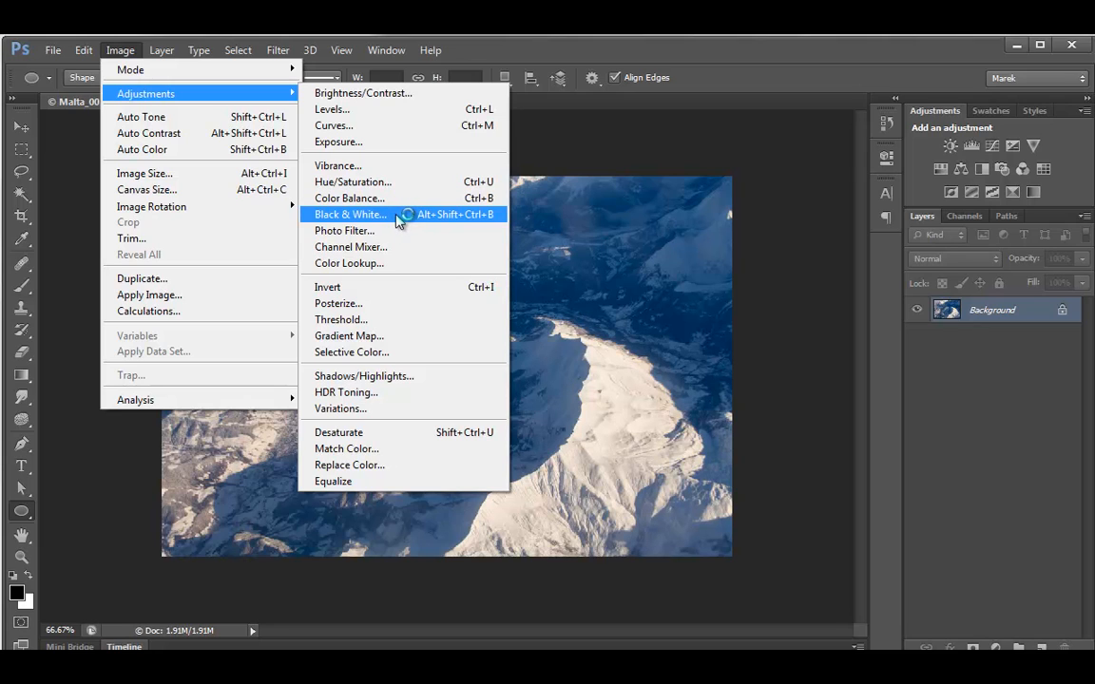
{"action": "mouse_move", "coordinate": [418, 220]}
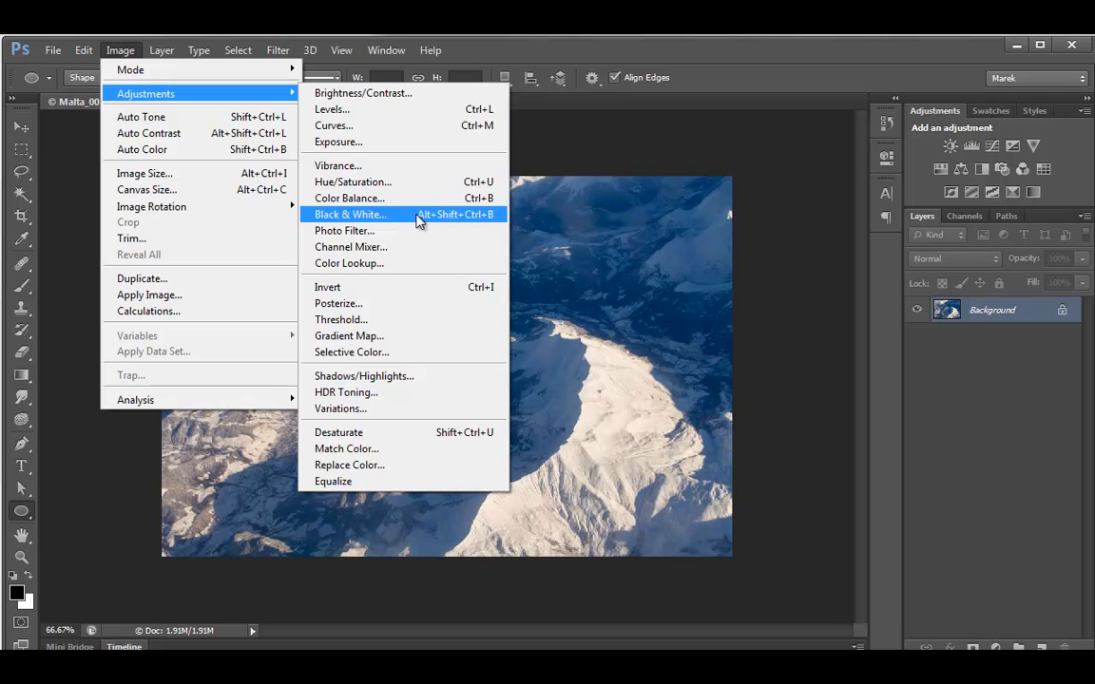
{"action": "mouse_move", "coordinate": [777, 282]}
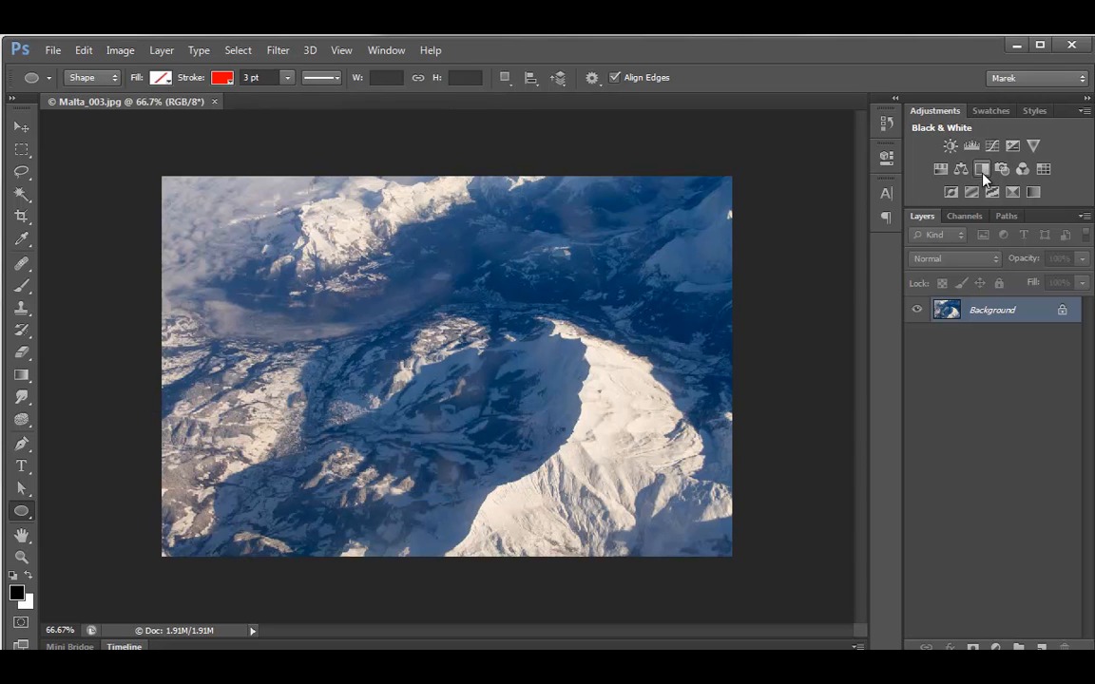
Add a Black & White adjustment layer, dismiss its settings and open the Edit commands.
{"action": "left_click", "coordinate": [981, 169]}
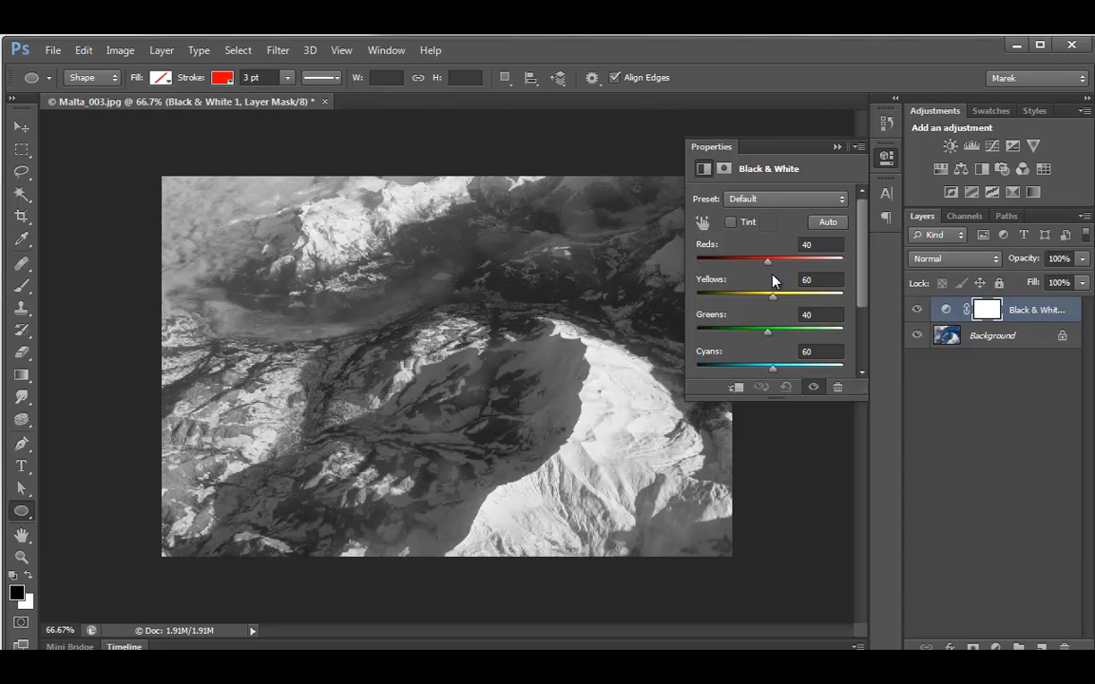
{"action": "left_click", "coordinate": [837, 148]}
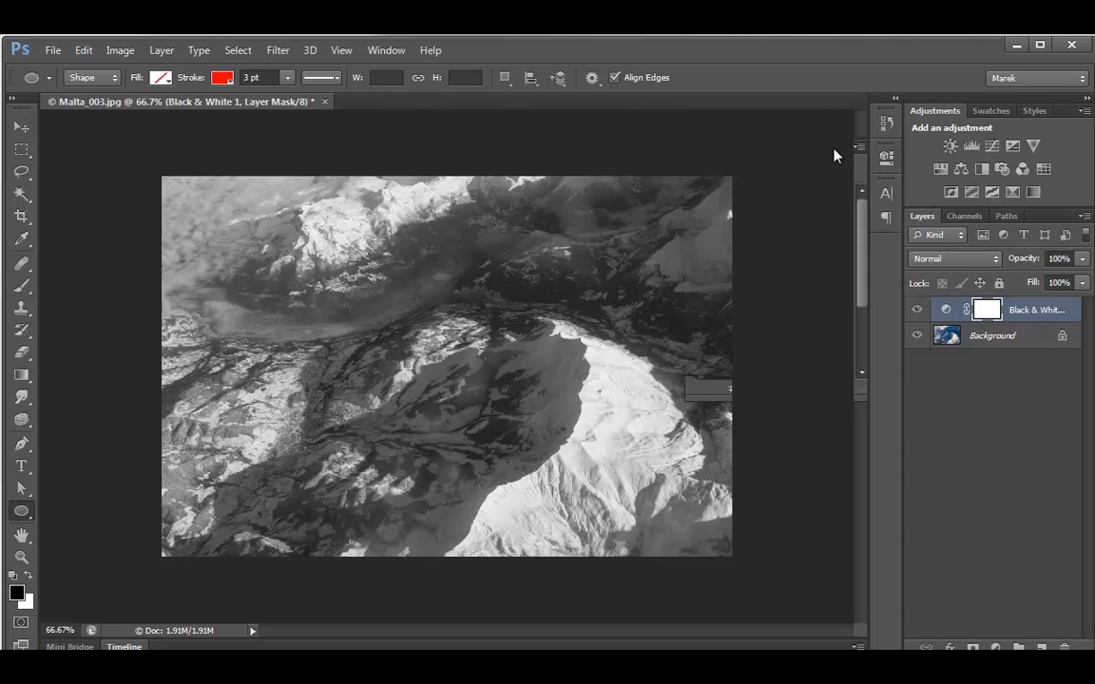
{"action": "left_click", "coordinate": [84, 49]}
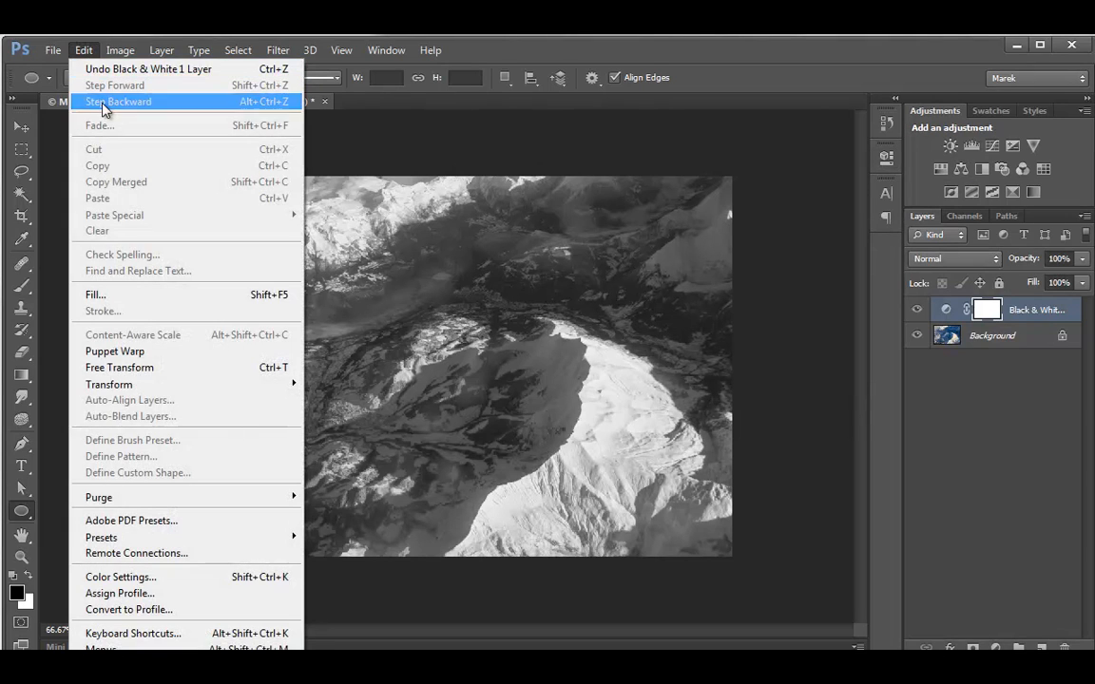
Step back past the Black & White layer, then view the Blue, Green and Red channels in turn.
{"action": "left_click", "coordinate": [118, 103]}
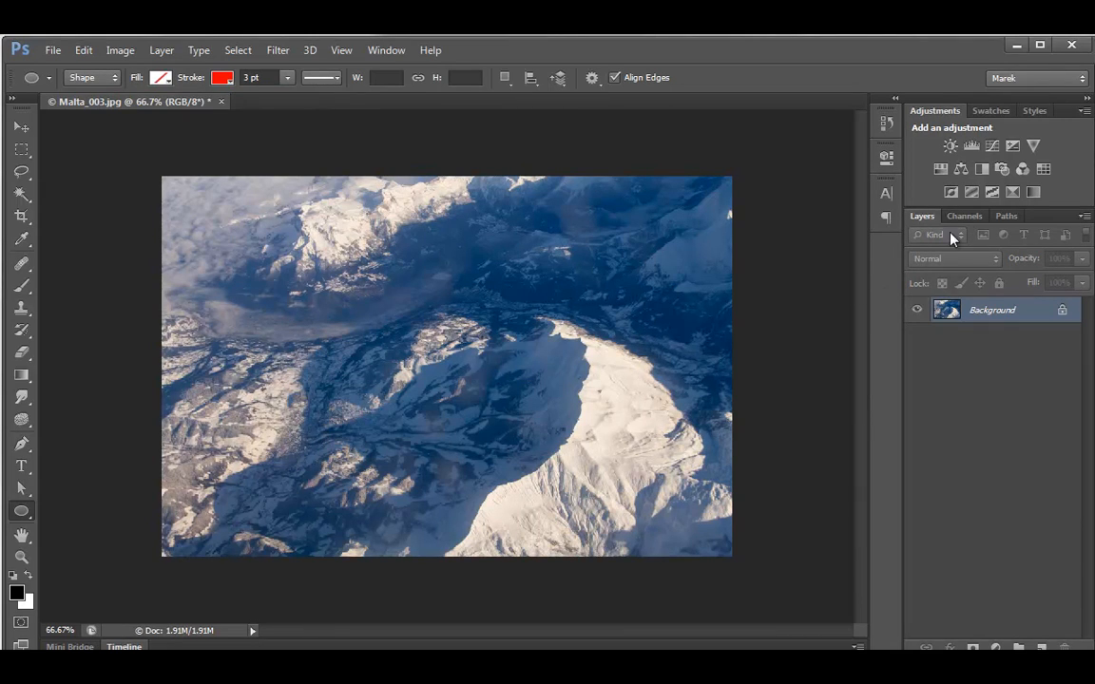
{"action": "left_click", "coordinate": [966, 216]}
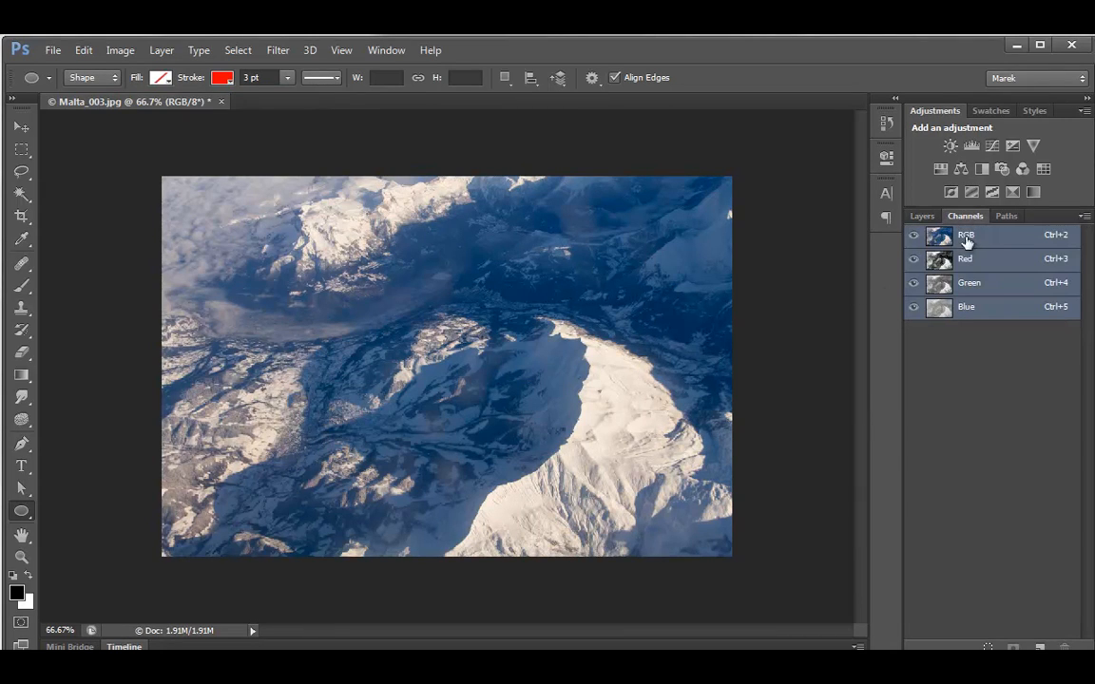
{"action": "mouse_move", "coordinate": [530, 373]}
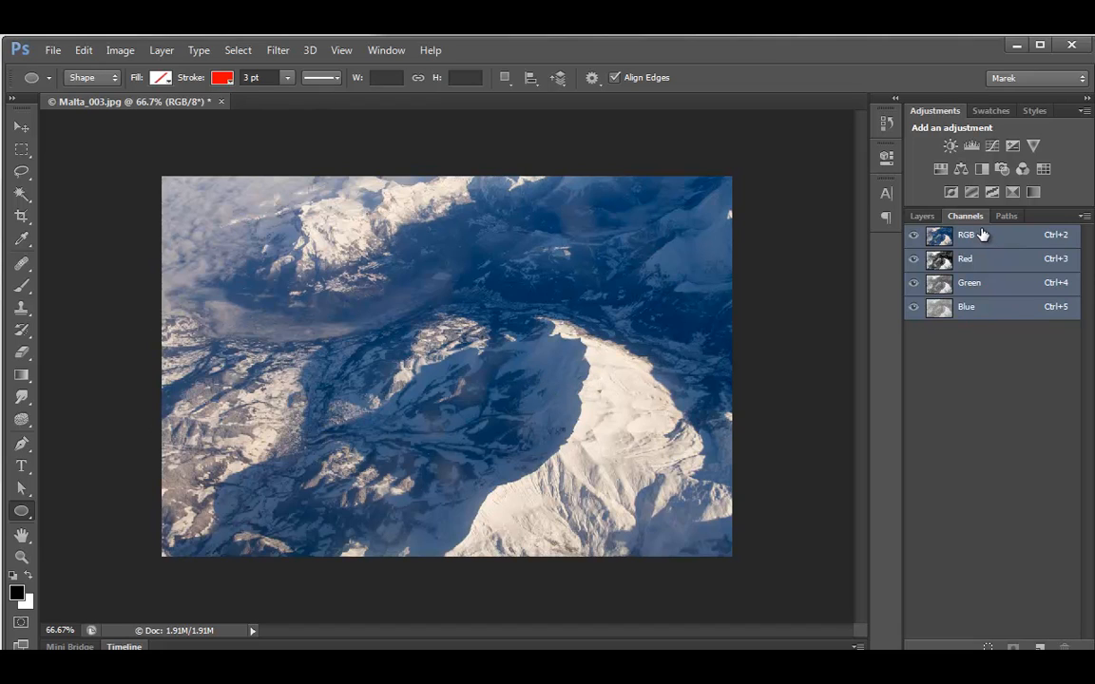
{"action": "mouse_move", "coordinate": [985, 293]}
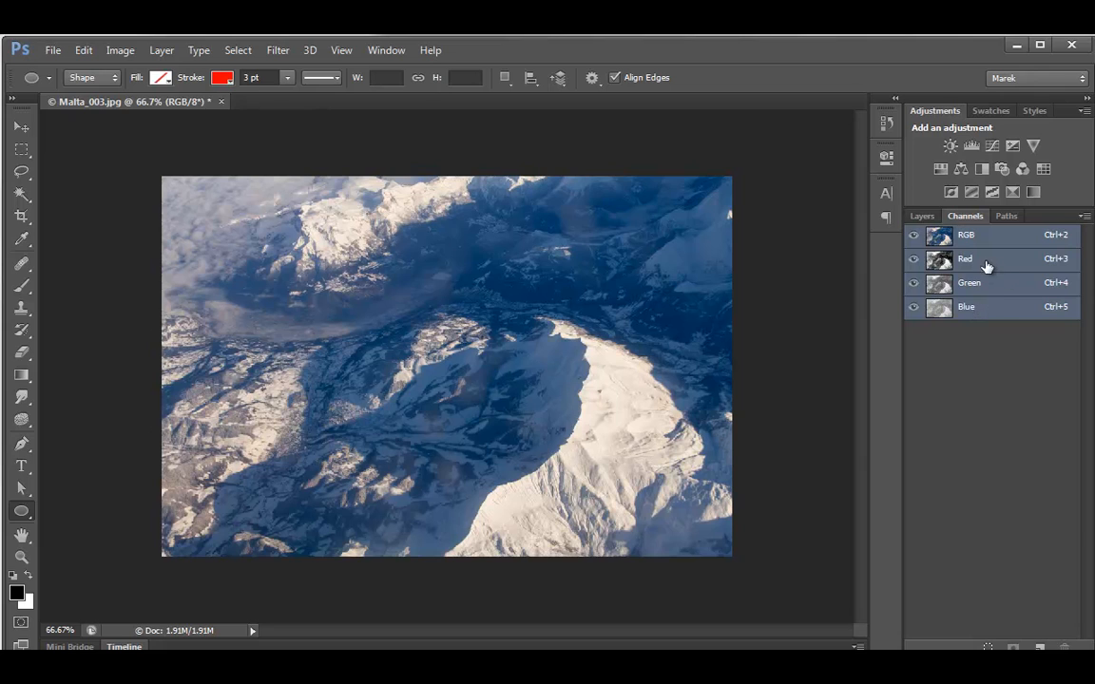
{"action": "mouse_move", "coordinate": [985, 306]}
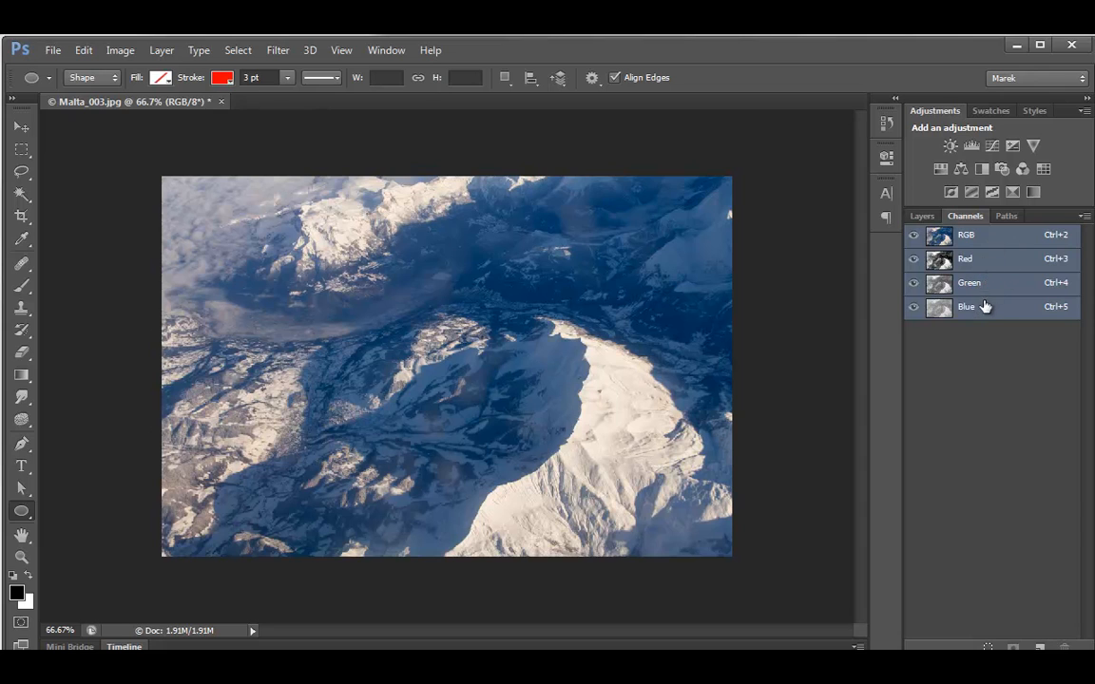
{"action": "left_click", "coordinate": [966, 306]}
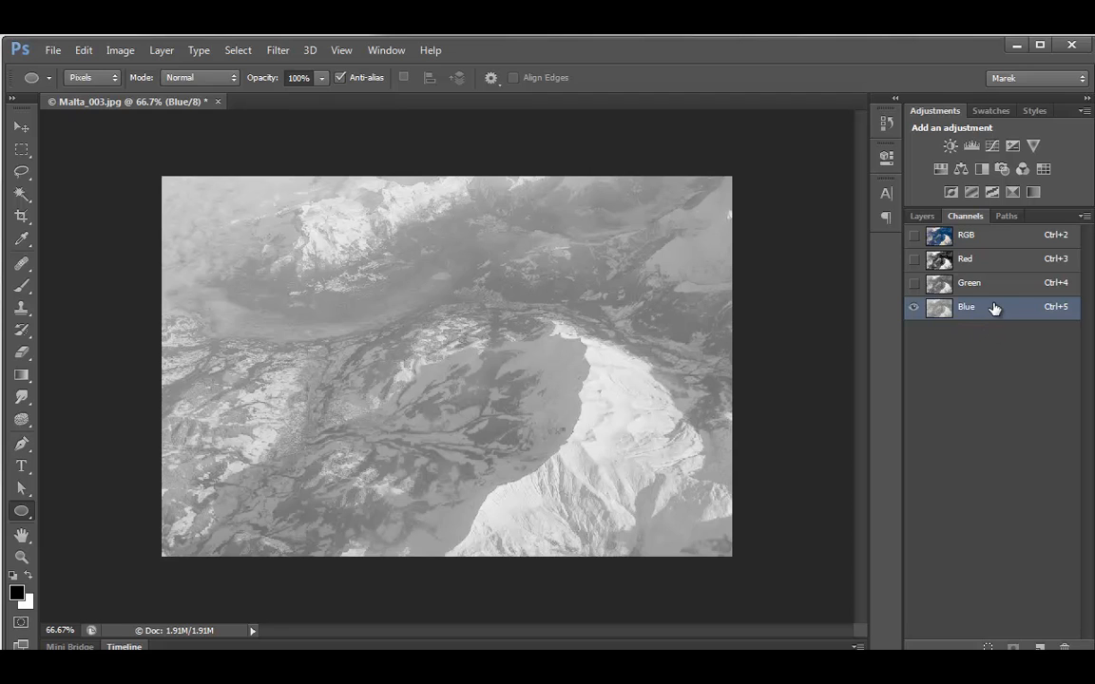
{"action": "left_click", "coordinate": [970, 281]}
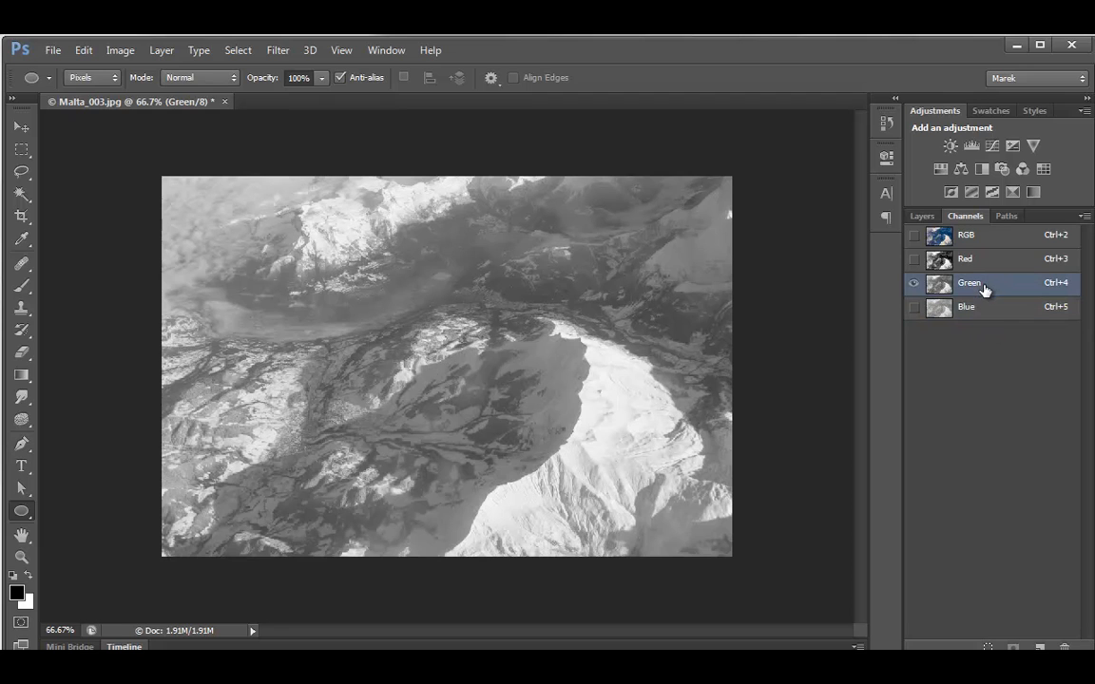
{"action": "left_click", "coordinate": [966, 259]}
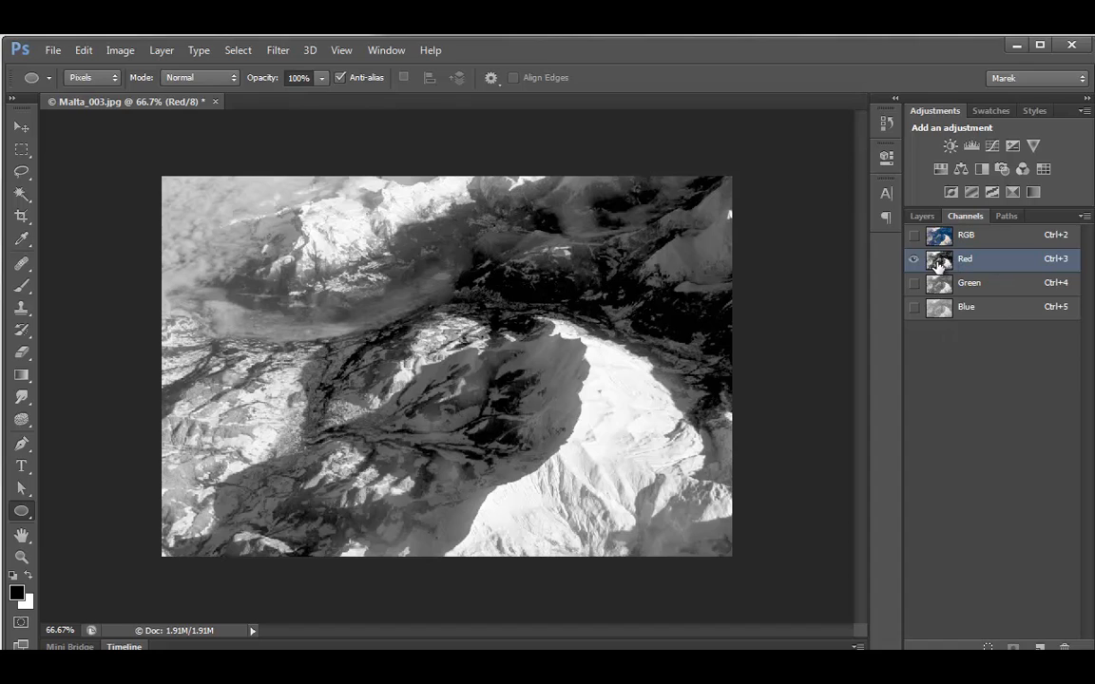
{"action": "mouse_move", "coordinate": [973, 281]}
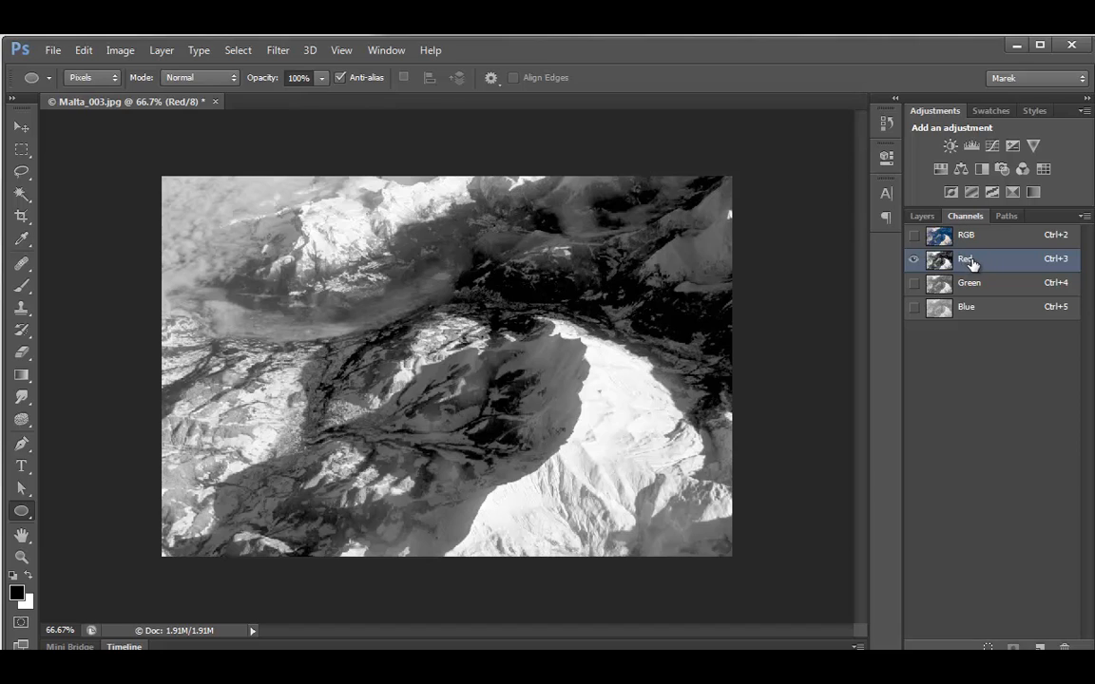
{"action": "mouse_move", "coordinate": [483, 310]}
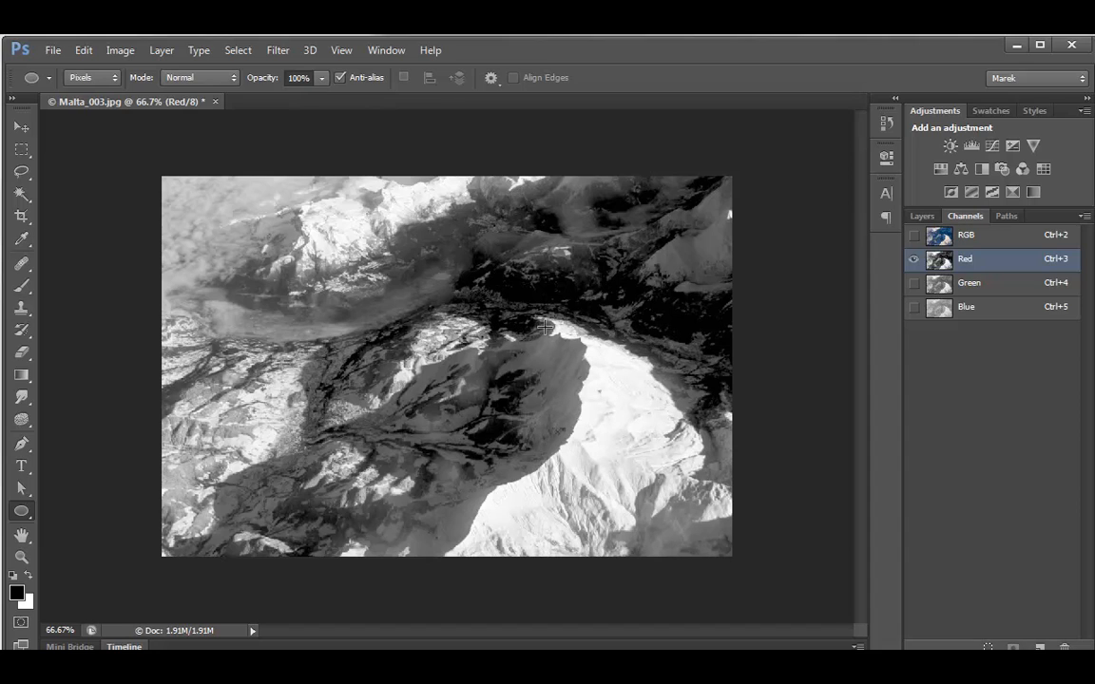
{"action": "mouse_move", "coordinate": [936, 306]}
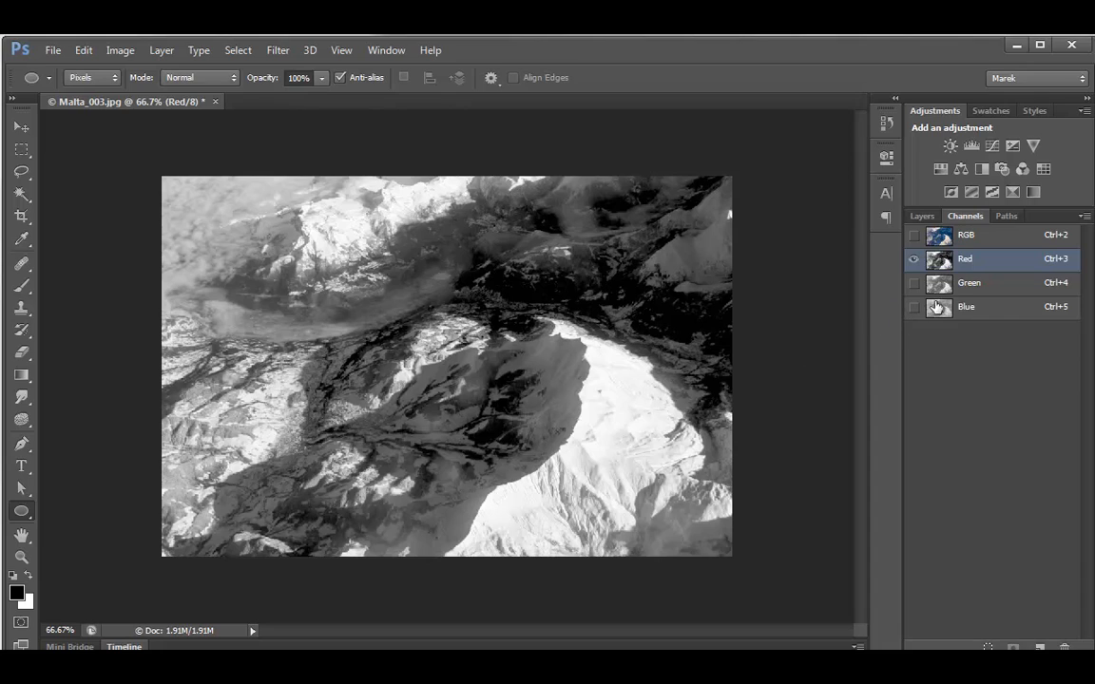
{"action": "mouse_move", "coordinate": [1006, 263]}
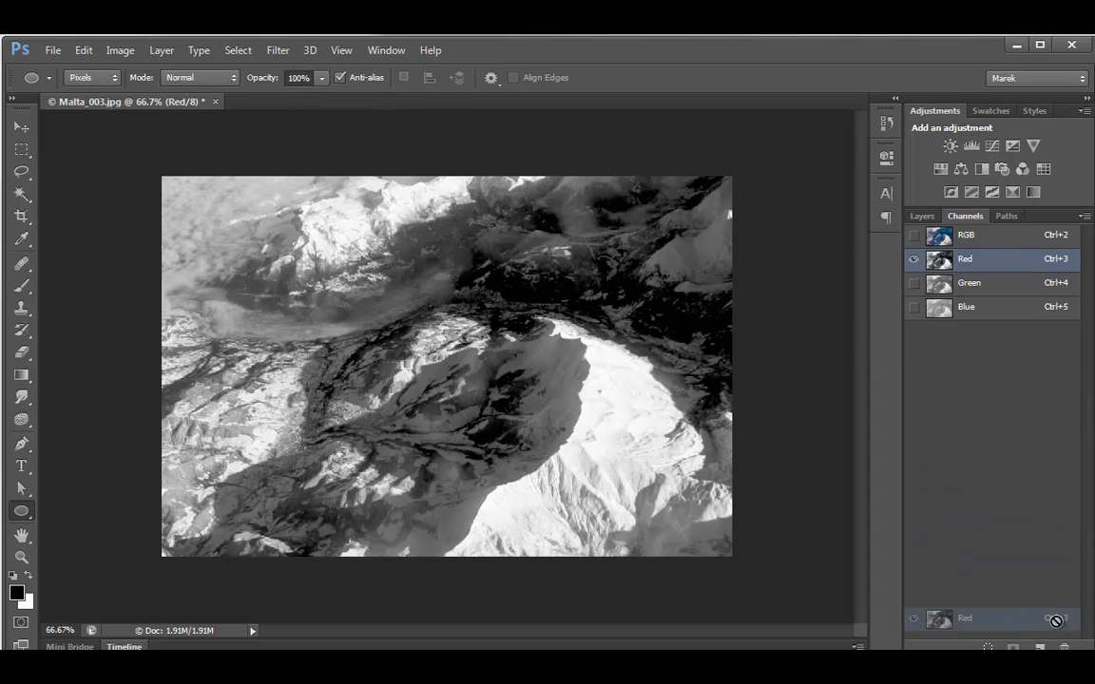
Create a Red copy channel, show it alone, then return to the Layers list.
{"action": "left_click", "coordinate": [1055, 619]}
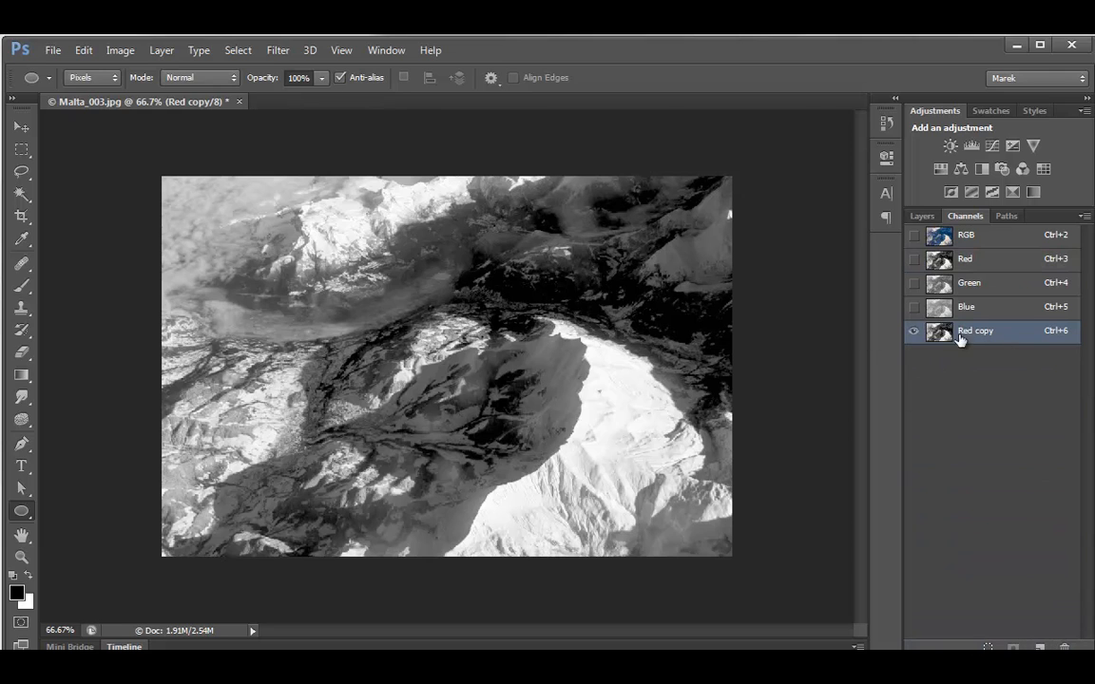
{"action": "left_click", "coordinate": [913, 235]}
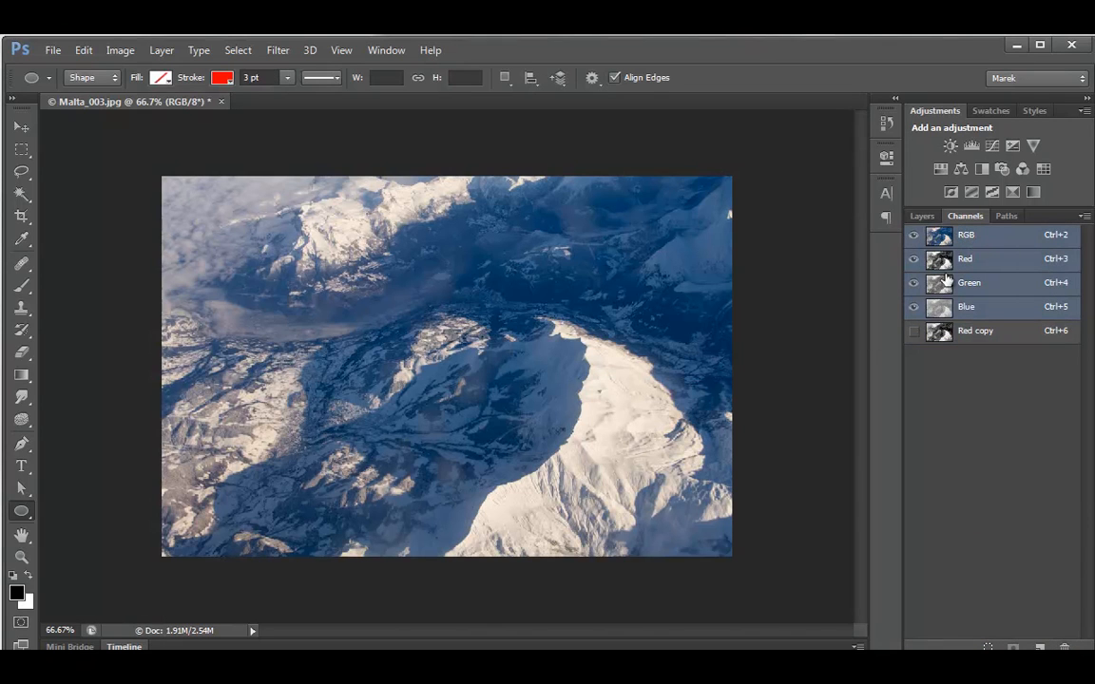
{"action": "left_click", "coordinate": [913, 331]}
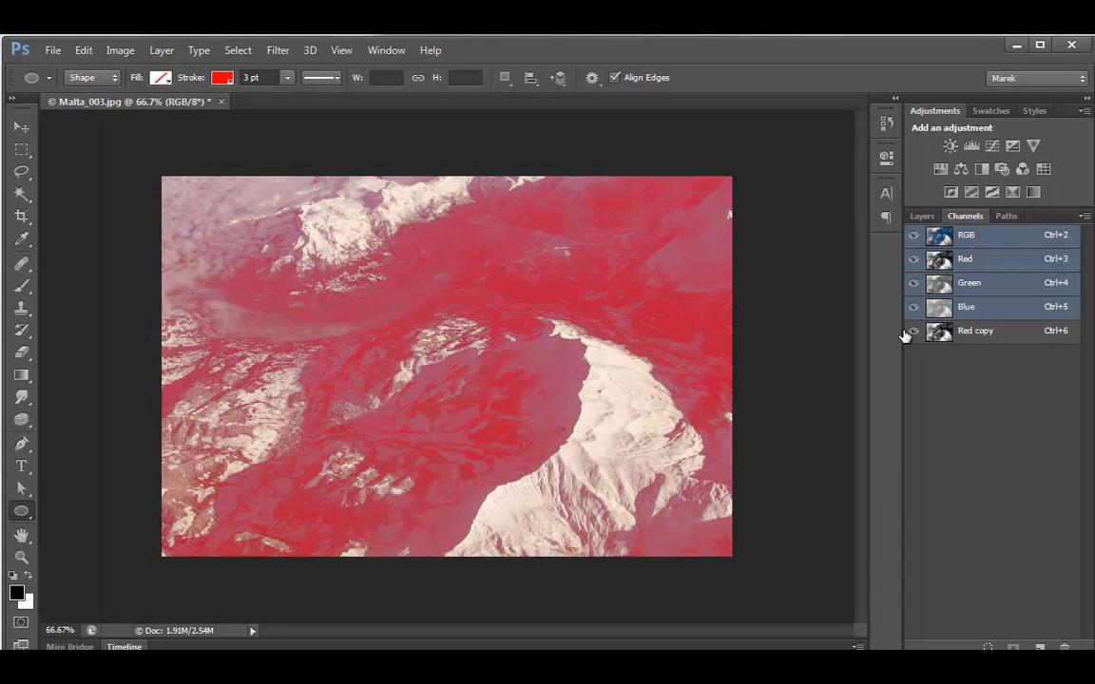
{"action": "left_click", "coordinate": [976, 331]}
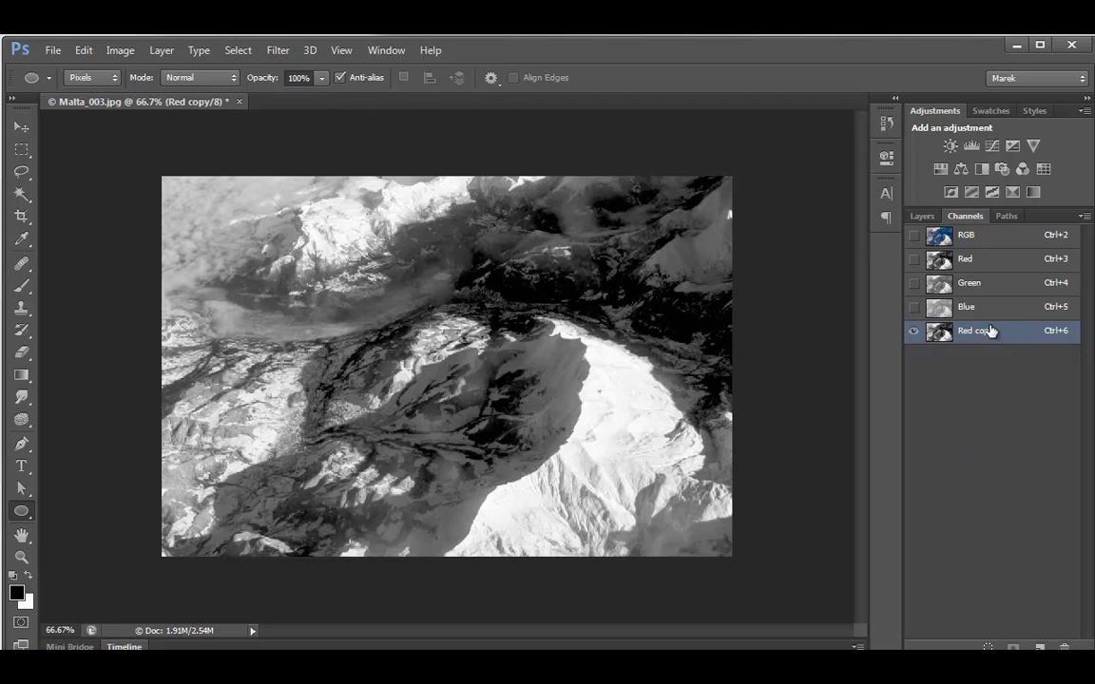
{"action": "left_click", "coordinate": [921, 217]}
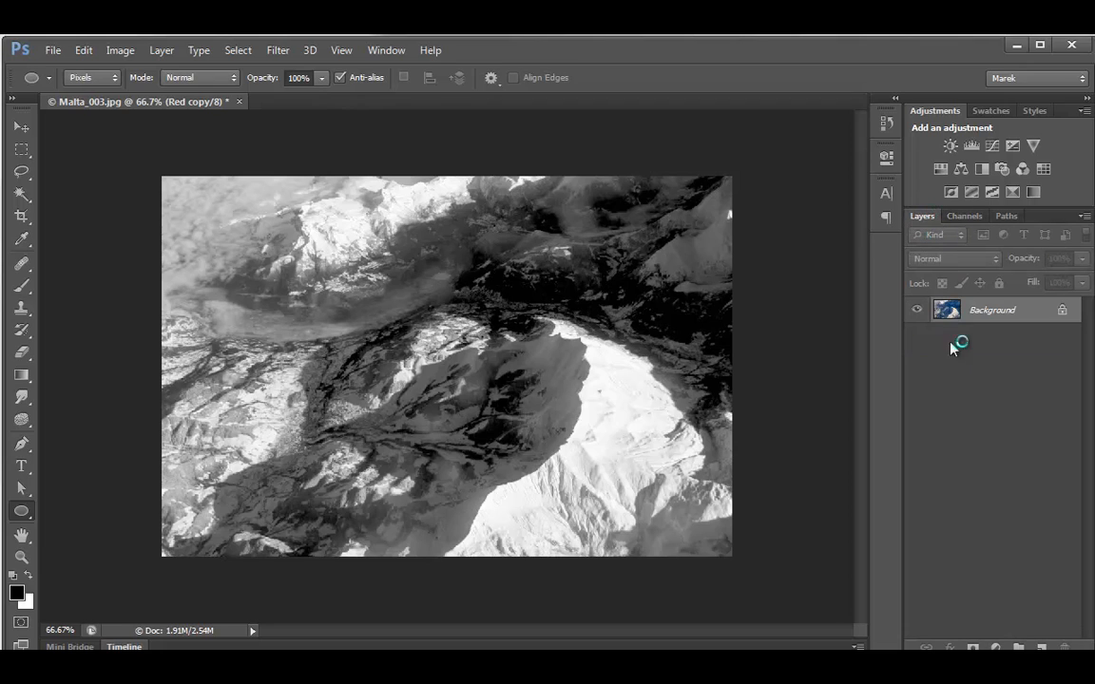